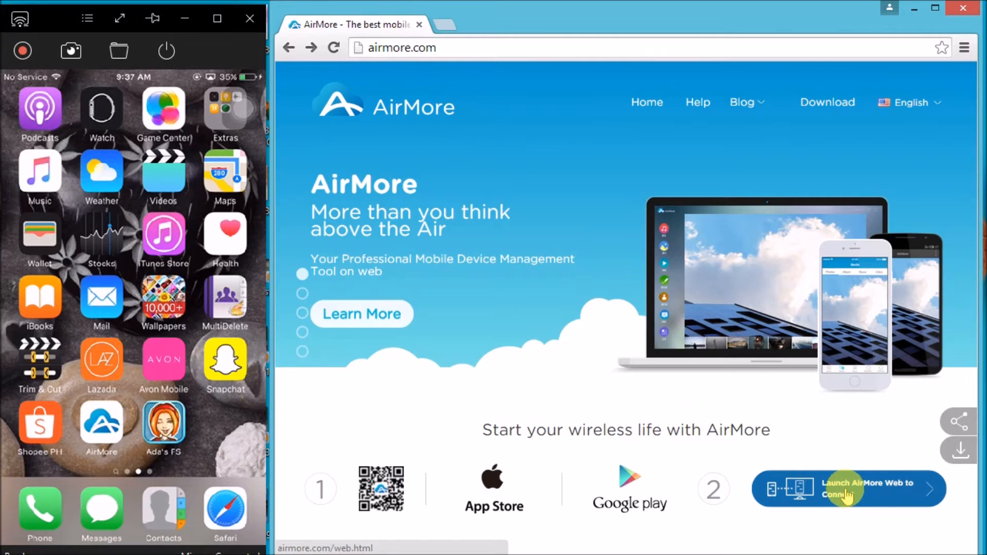
- Launch AirMore Web from airmore.com to reach its QR code connection page
{"action": "left_click", "coordinate": [847, 488]}
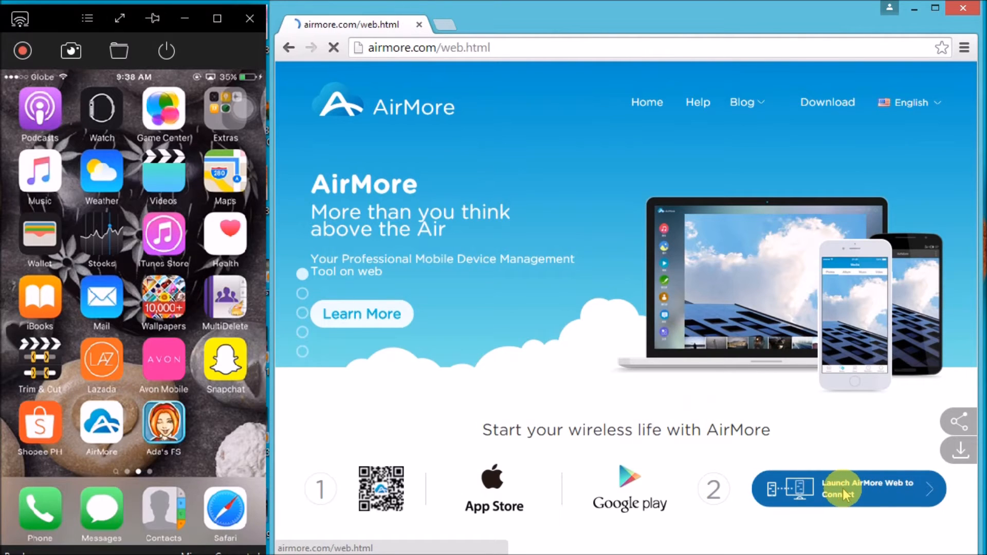
{"action": "left_click", "coordinate": [847, 488]}
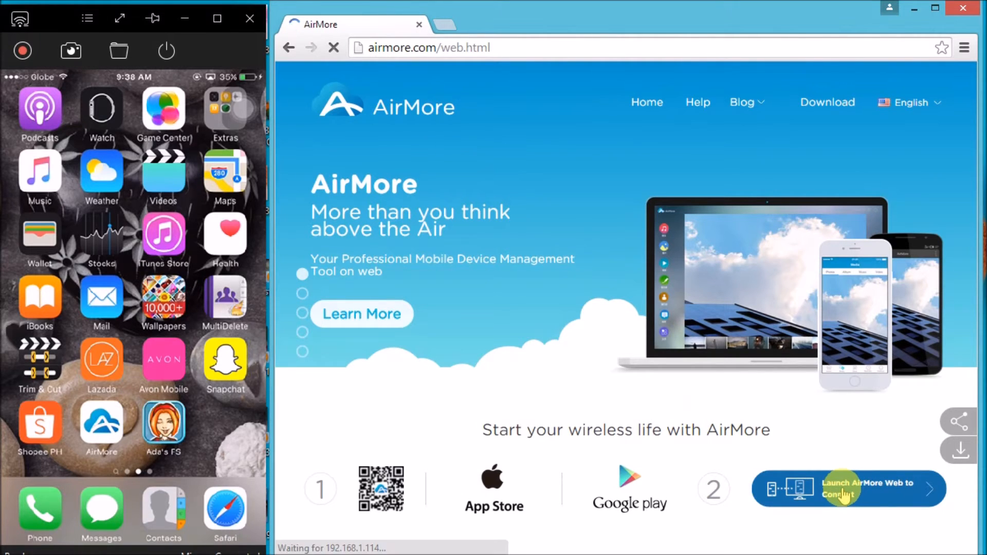
{"action": "left_click", "coordinate": [847, 488]}
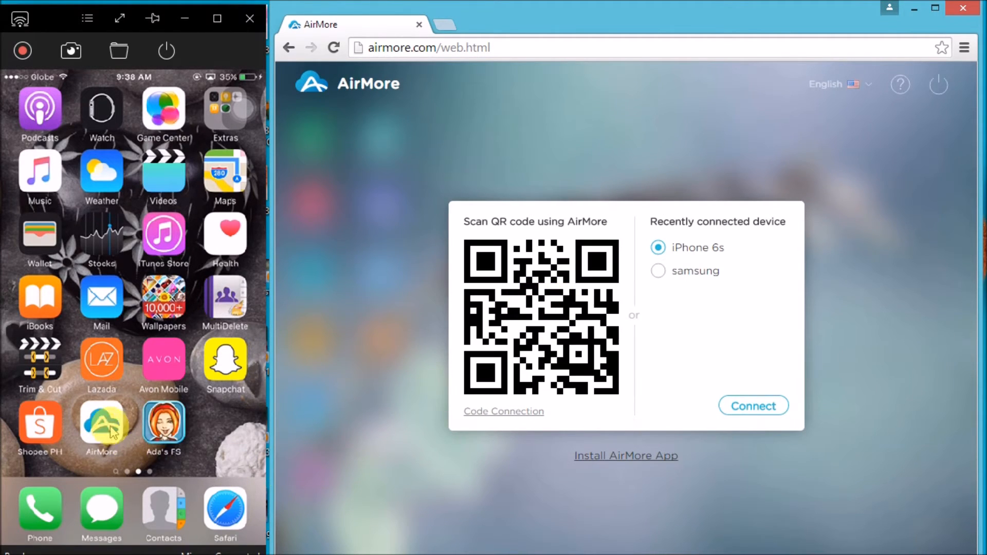
- Scan the QR code with the iPhone 6s AirMore app and accept the connection
{"action": "left_click", "coordinate": [101, 425]}
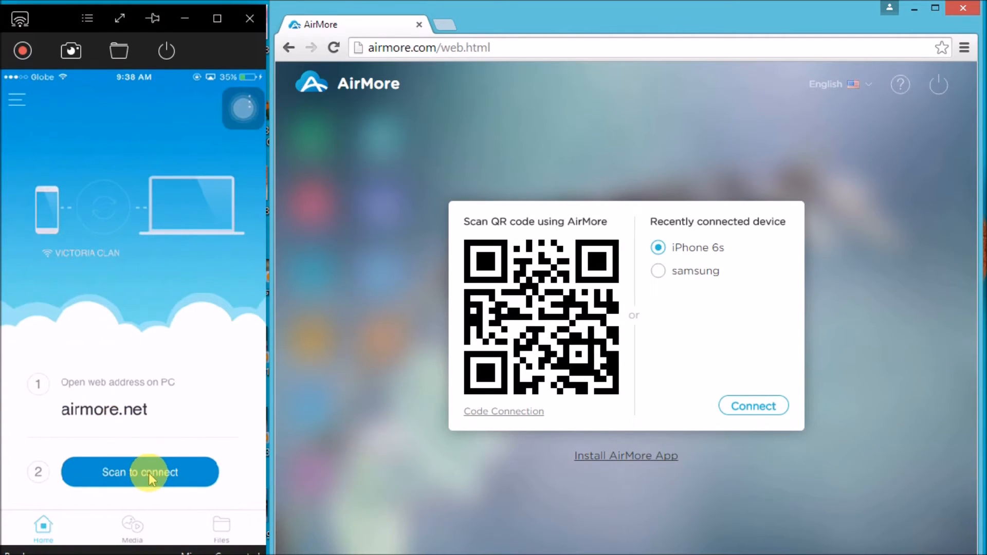
{"action": "left_click", "coordinate": [140, 472]}
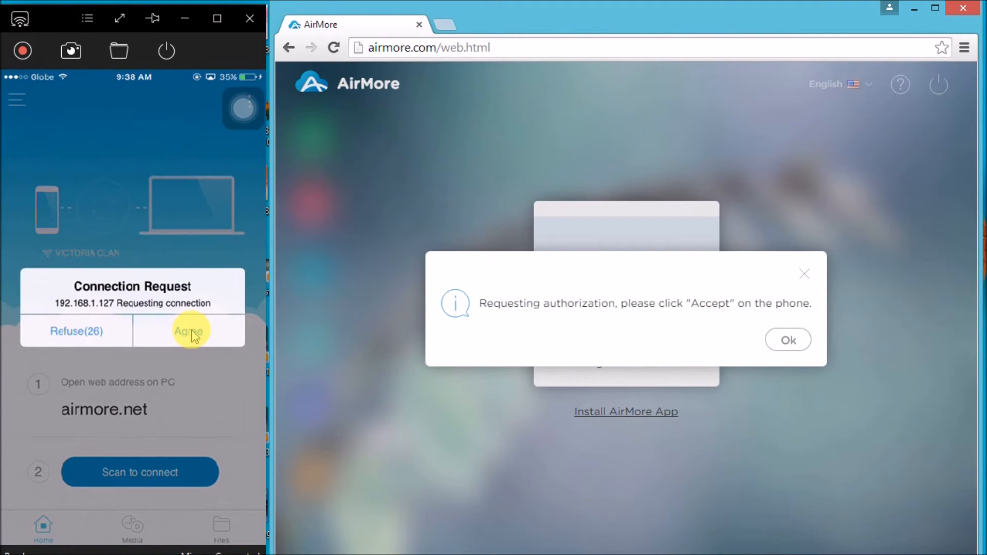
{"action": "left_click", "coordinate": [188, 331]}
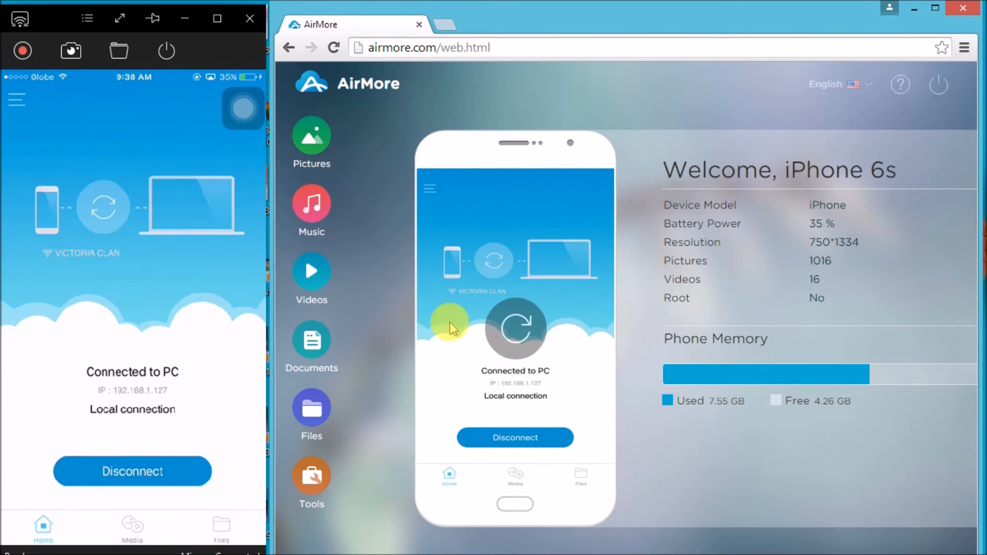
- Download '10 It Wasn't Me' from the Music library, then return to the overview
{"action": "left_click", "coordinate": [310, 205]}
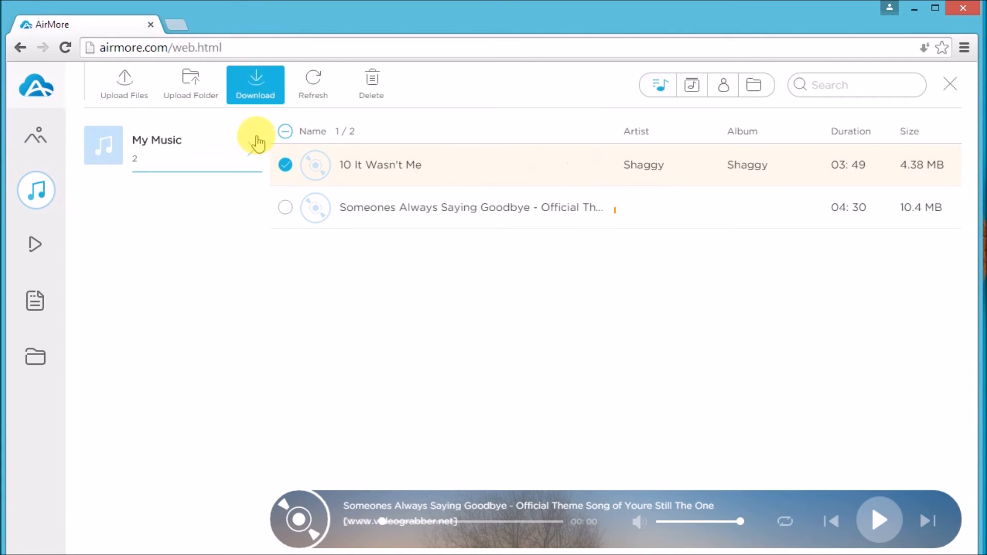
{"action": "left_click", "coordinate": [254, 83]}
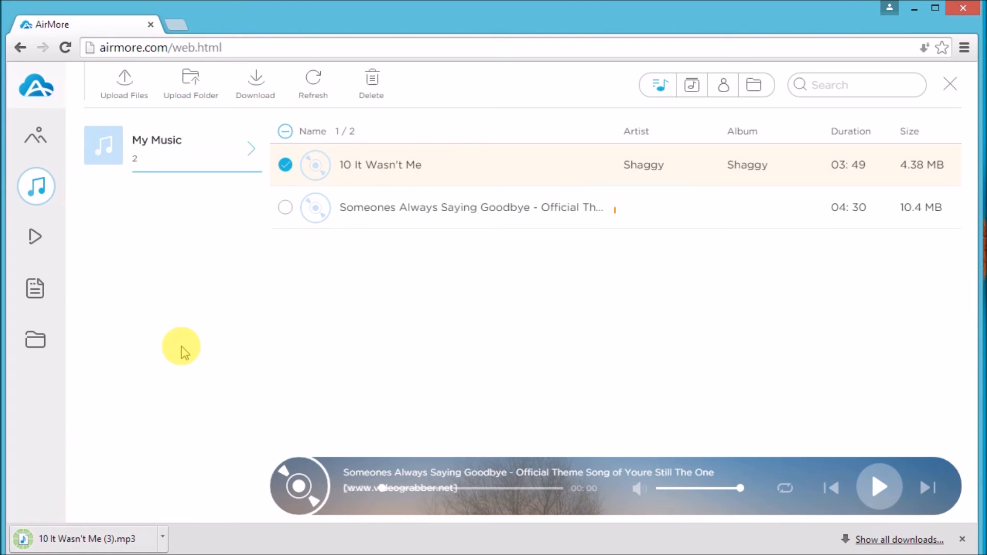
{"action": "left_click", "coordinate": [36, 85]}
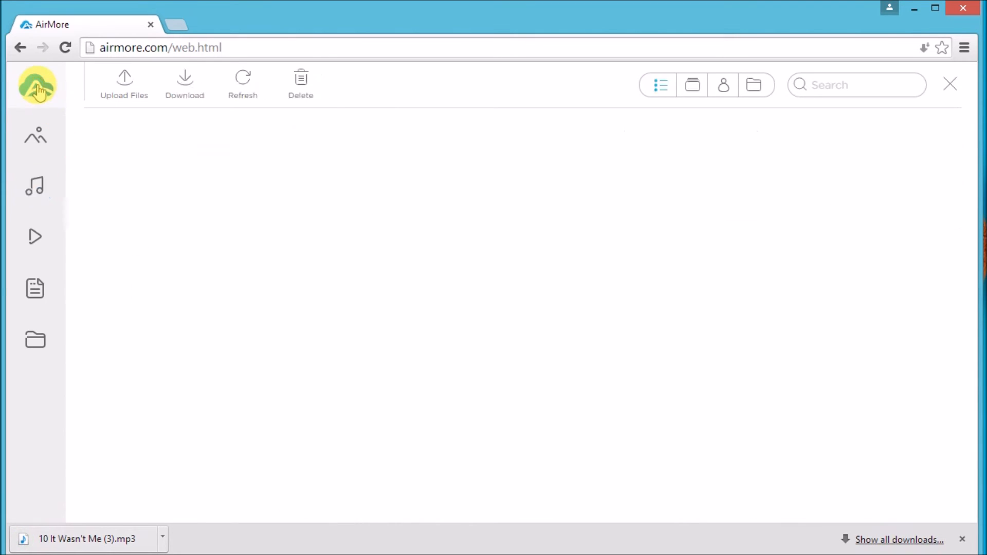
- Disconnect the iPhone 6s by confirming Yes in the disconnect prompt
{"action": "left_click", "coordinate": [36, 84]}
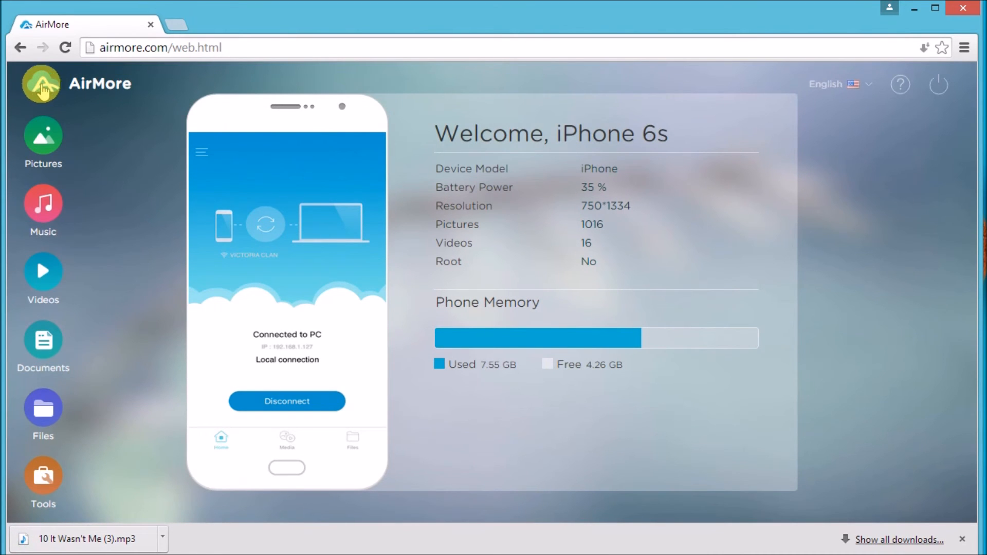
{"action": "left_click", "coordinate": [286, 400]}
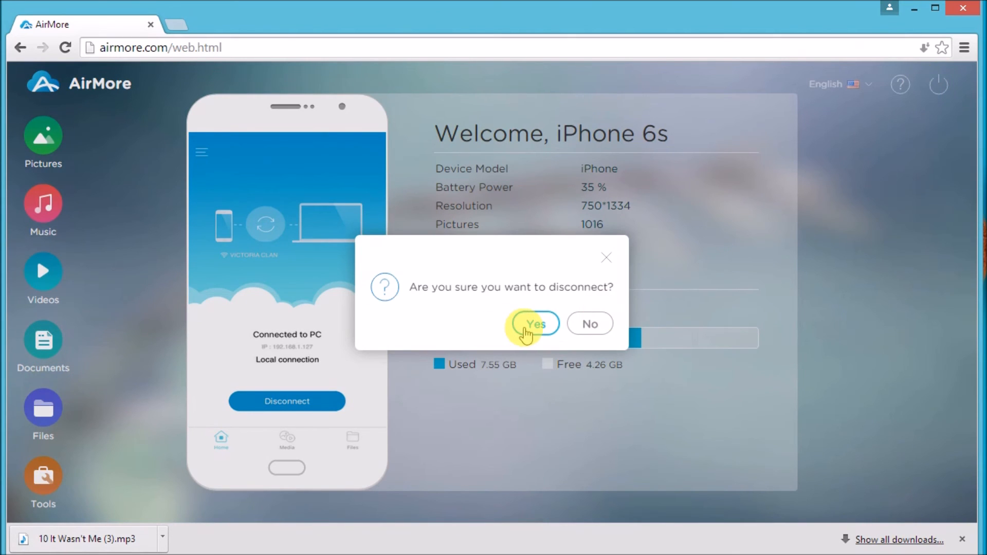
{"action": "left_click", "coordinate": [533, 323]}
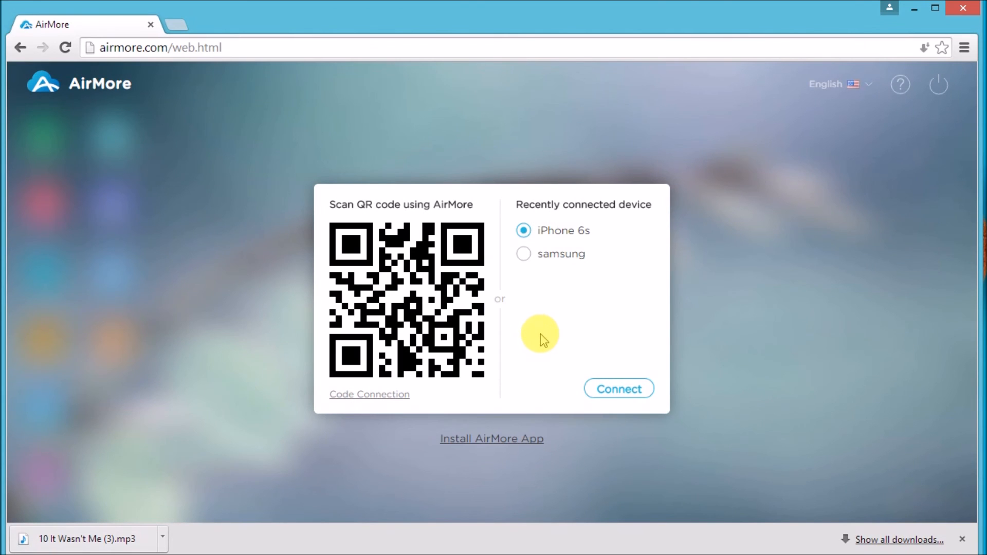
{"action": "mouse_move", "coordinate": [566, 352]}
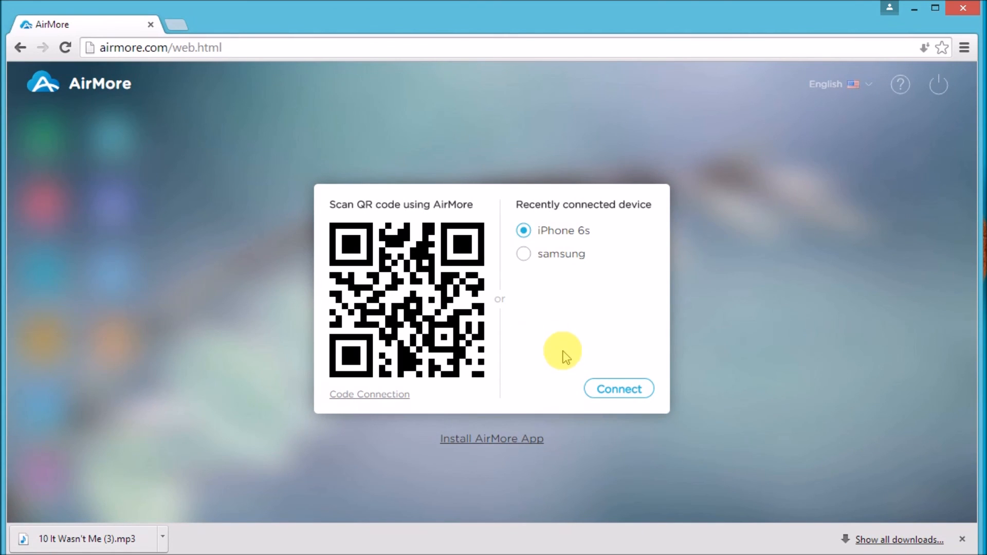